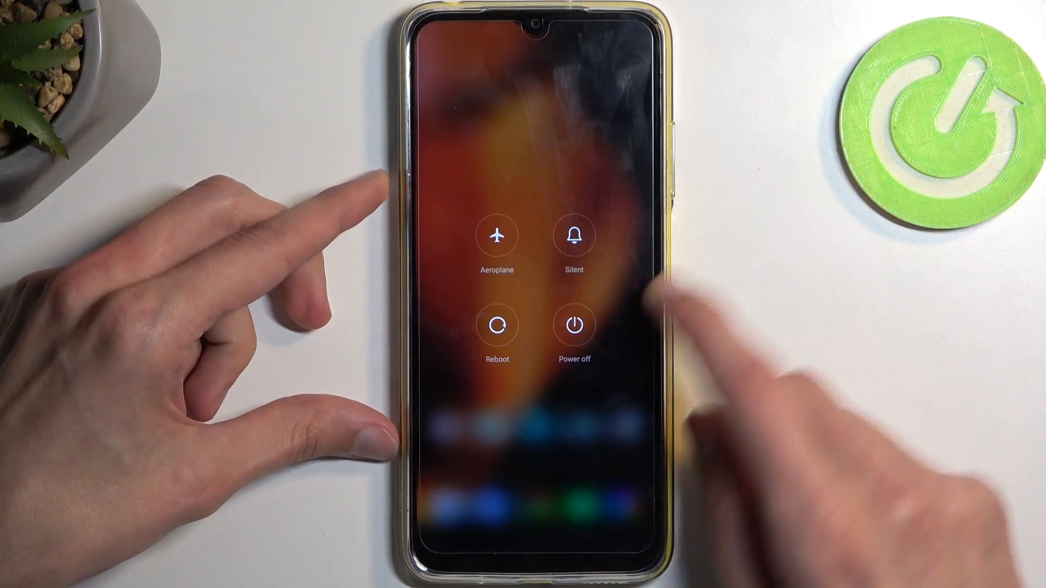
Power the phone off from the power menu so the screen goes dark.
click(573, 326)
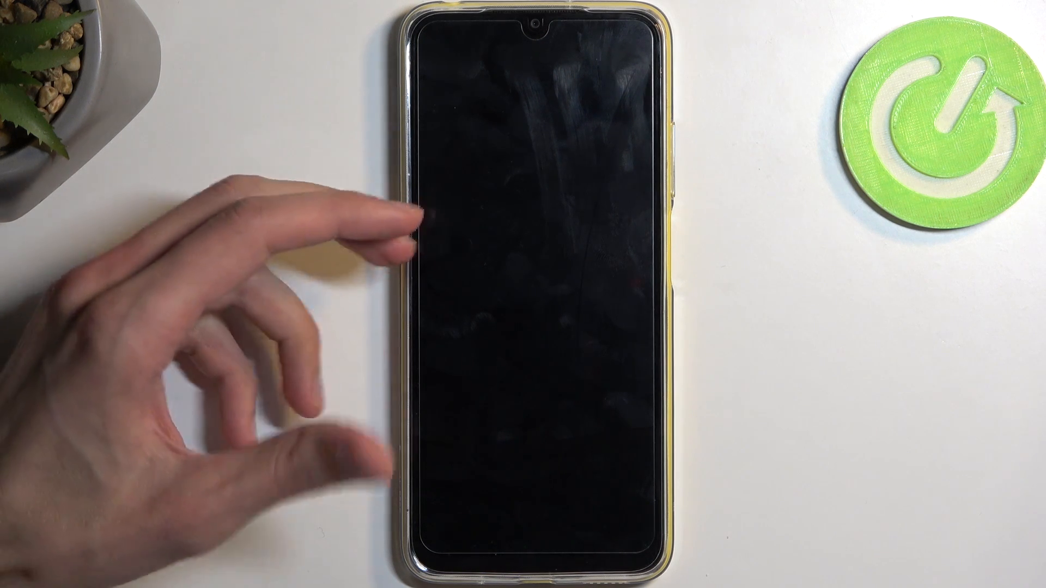